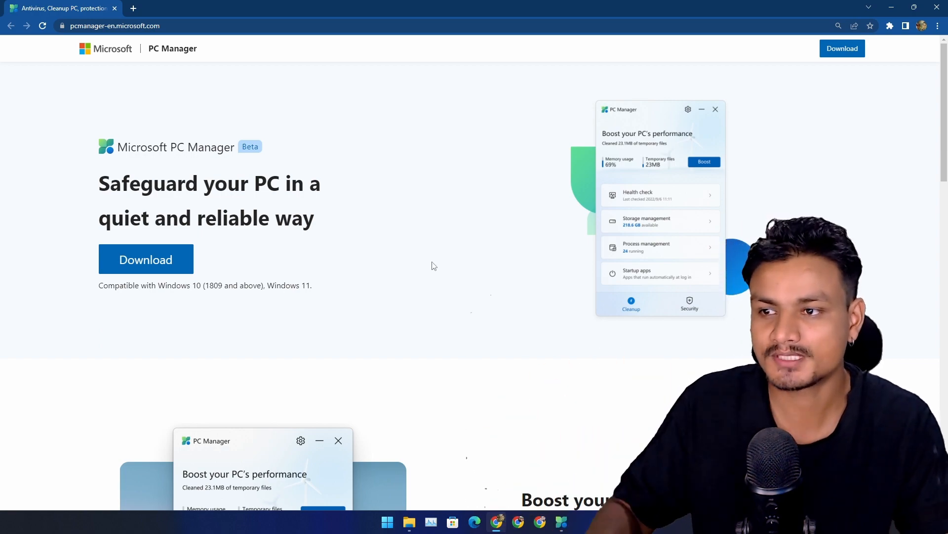
# Scroll down the pcmanager-en.microsoft.com download page in Chrome
pyautogui.scroll(-3)
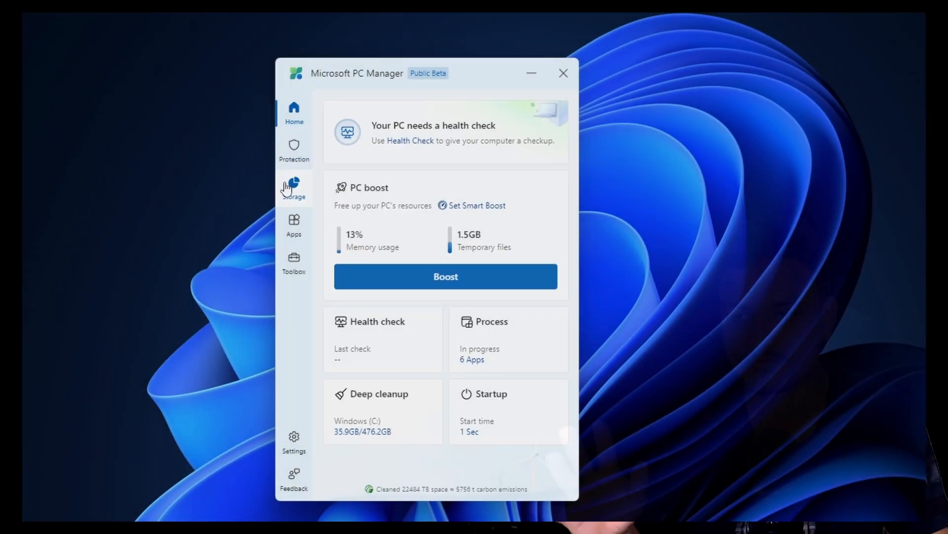
# Switch 'Show toolbar on the desktop' On in Toolbox and close the main window
pyautogui.click(293, 263)
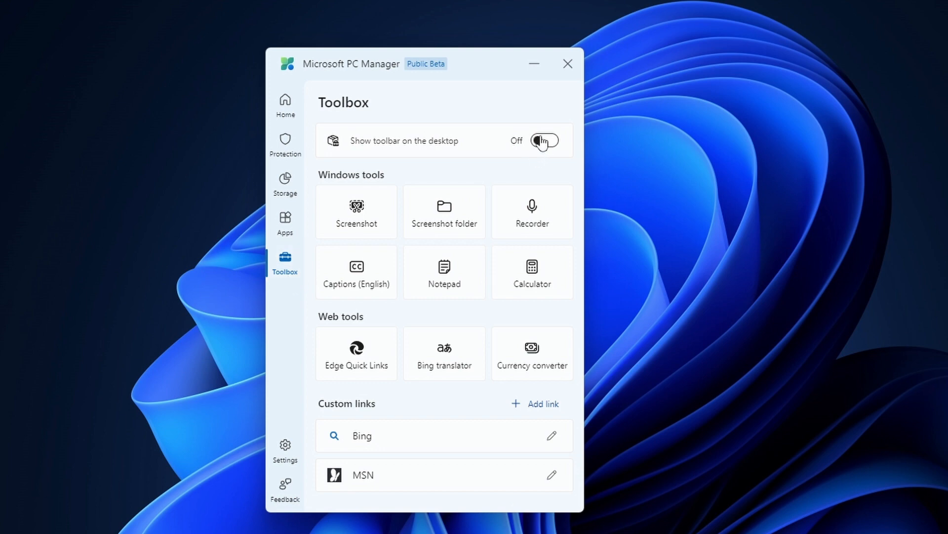
pyautogui.click(543, 140)
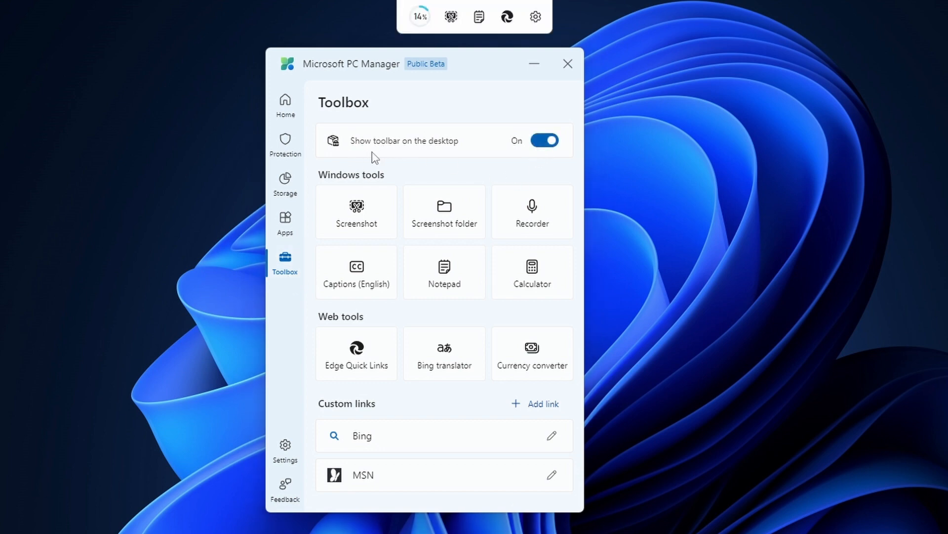
pyautogui.click(567, 64)
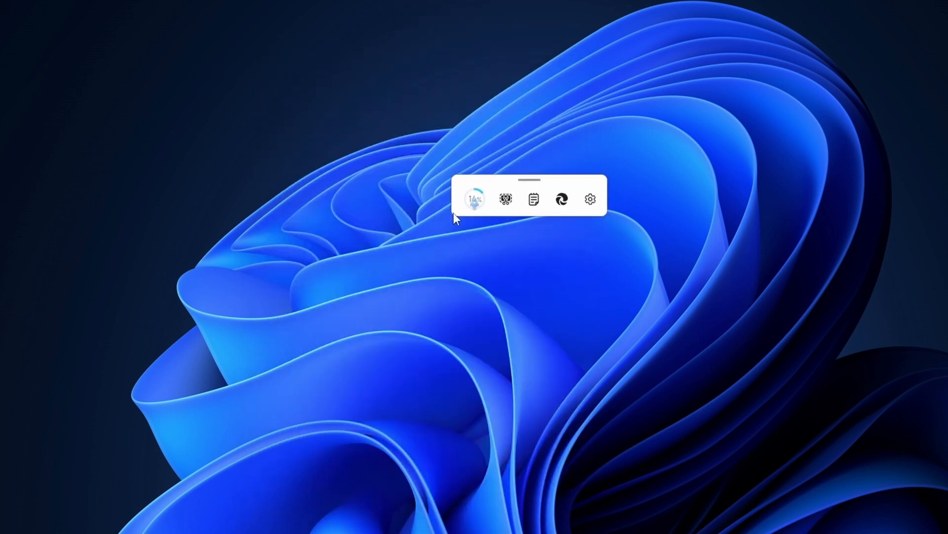
pyautogui.moveTo(468, 199)
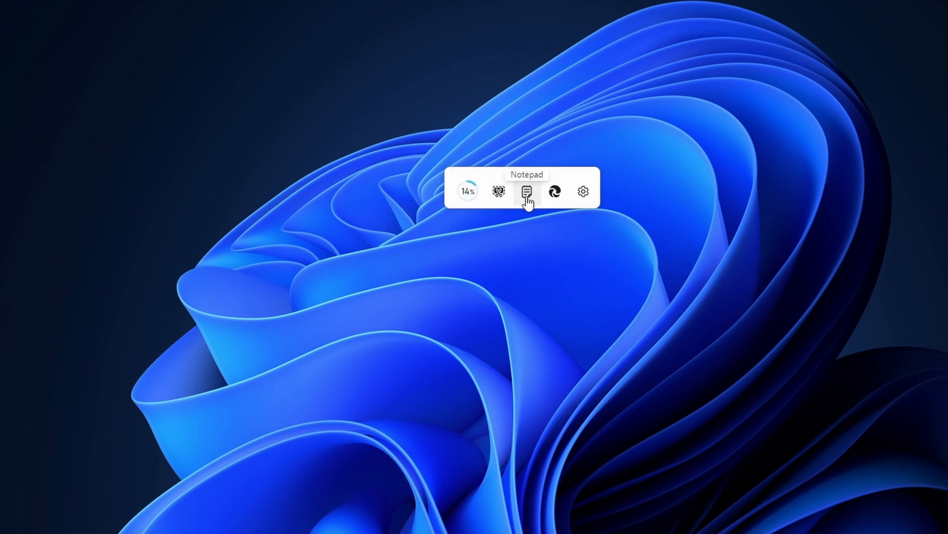
# Show the toolbar's gear menu (Open PC Manager, Add tools, Hide toolbar) and dismiss it
pyautogui.rightClick(527, 191)
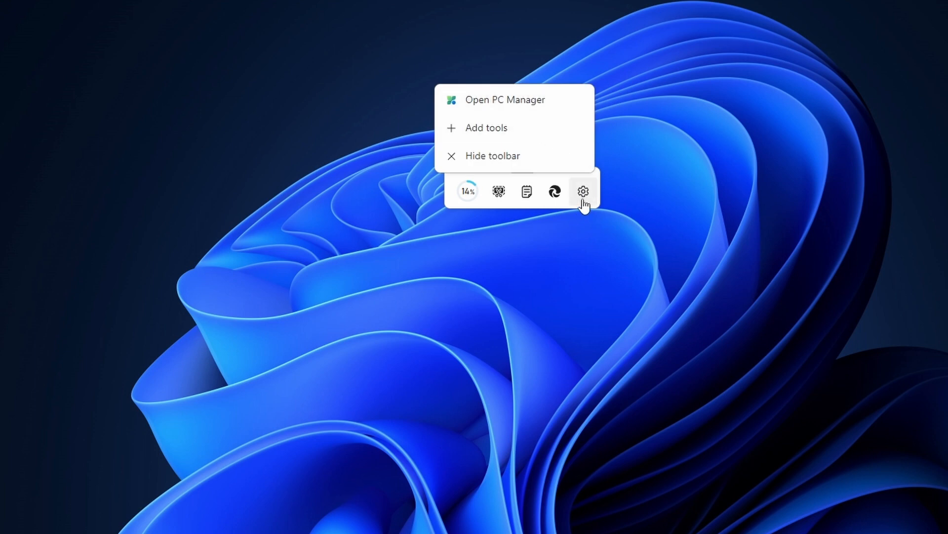
pyautogui.click(583, 190)
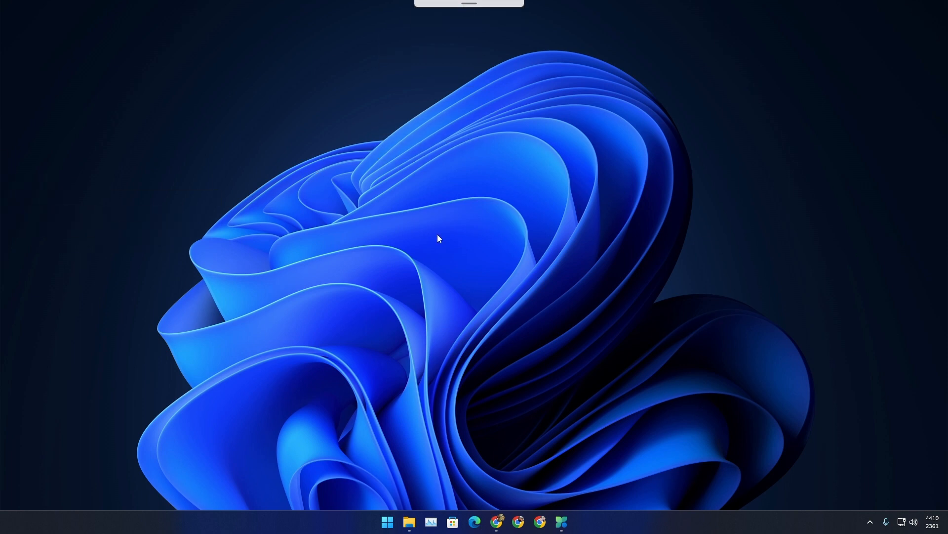
pyautogui.moveTo(499, 80)
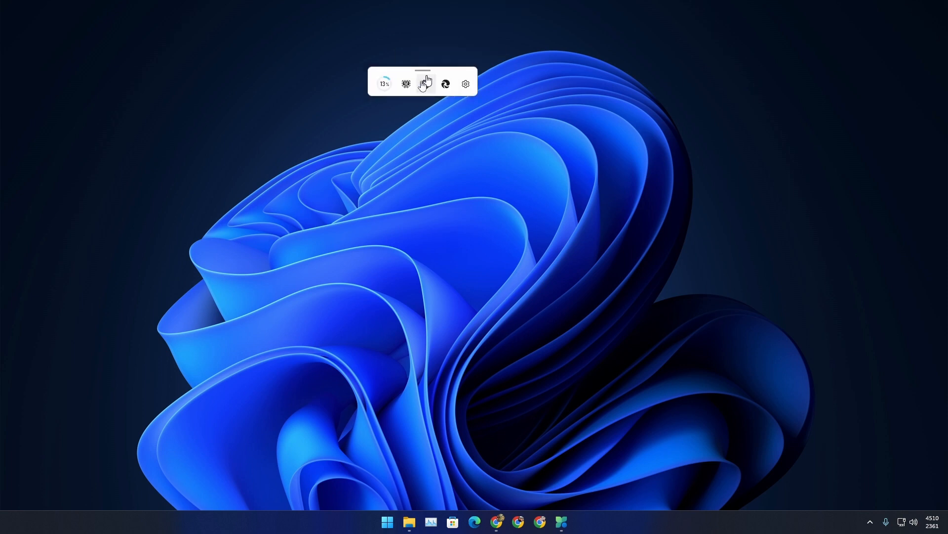
# Drag the desktop toolbar from the top edge to dock along the left screen edge
pyautogui.moveTo(422, 83); pyautogui.dragTo(203, 497)
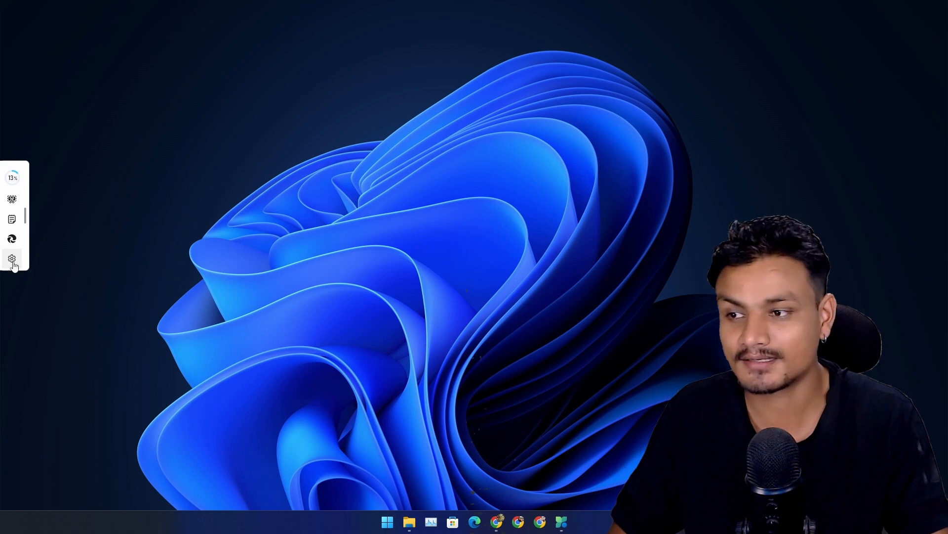
pyautogui.moveTo(11, 199)
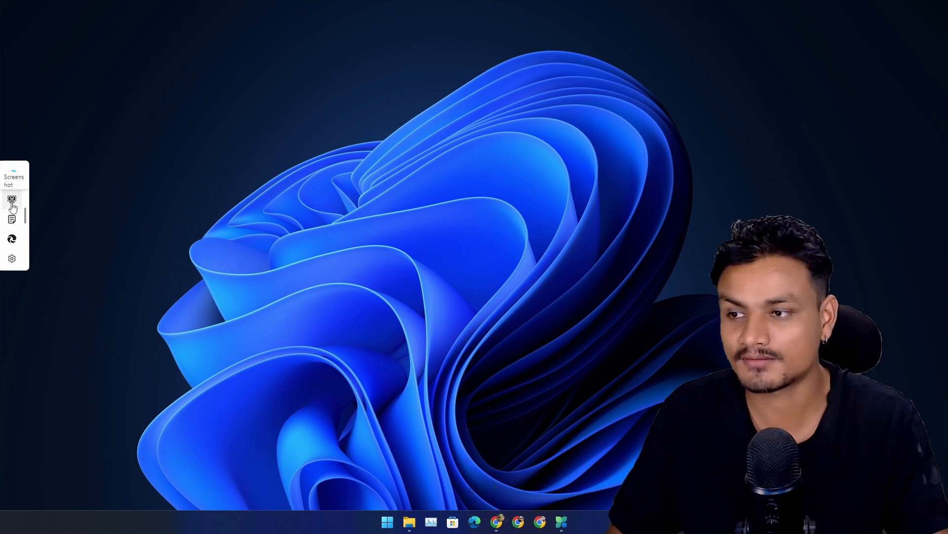
# Launch a screen snip from the toolbar's Screenshot tool and dismiss it without capturing
pyautogui.click(12, 199)
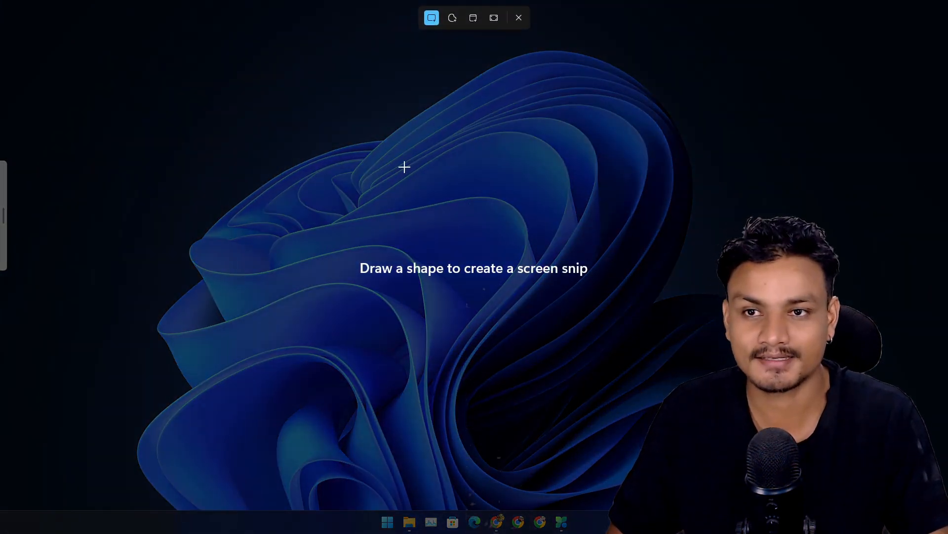
pyautogui.click(519, 18)
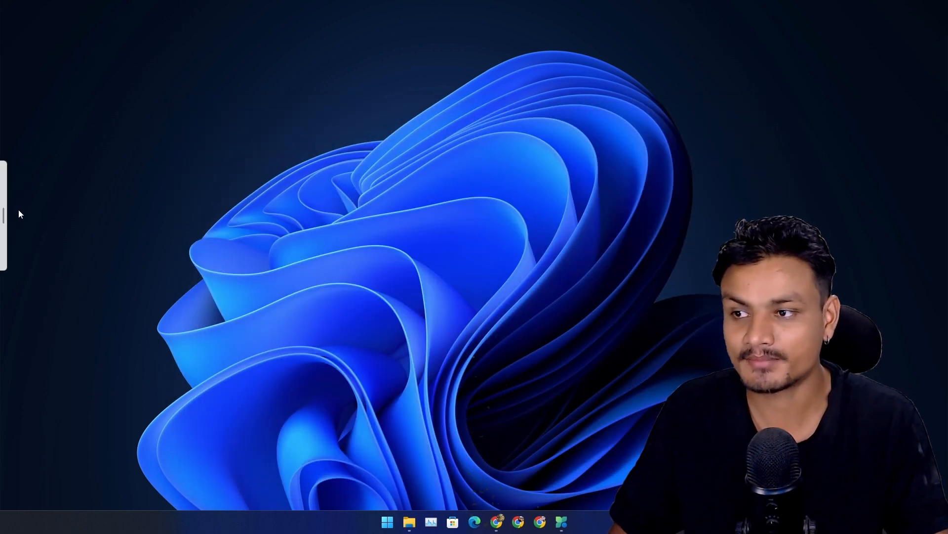
pyautogui.moveTo(34, 238)
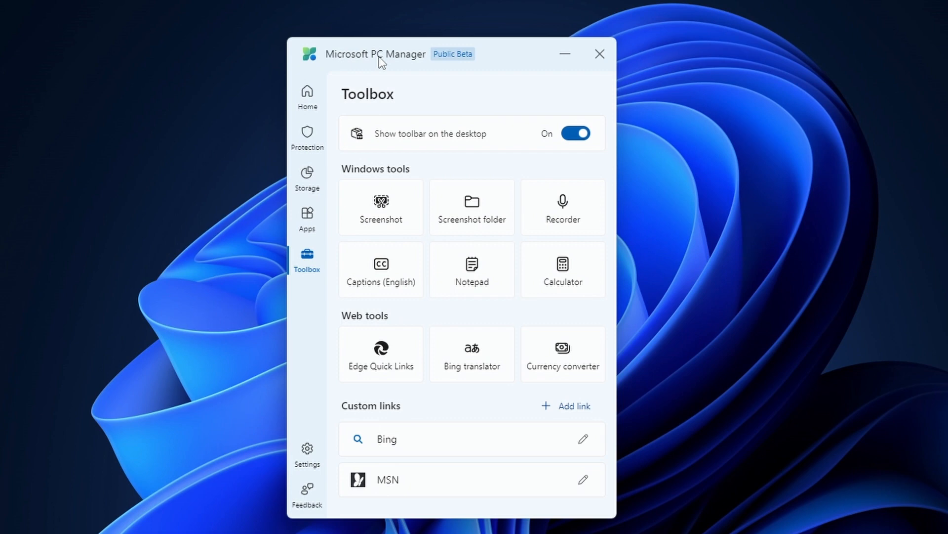
# From Home, show the Deep cleanup item list, then go to the System protection page
pyautogui.click(307, 97)
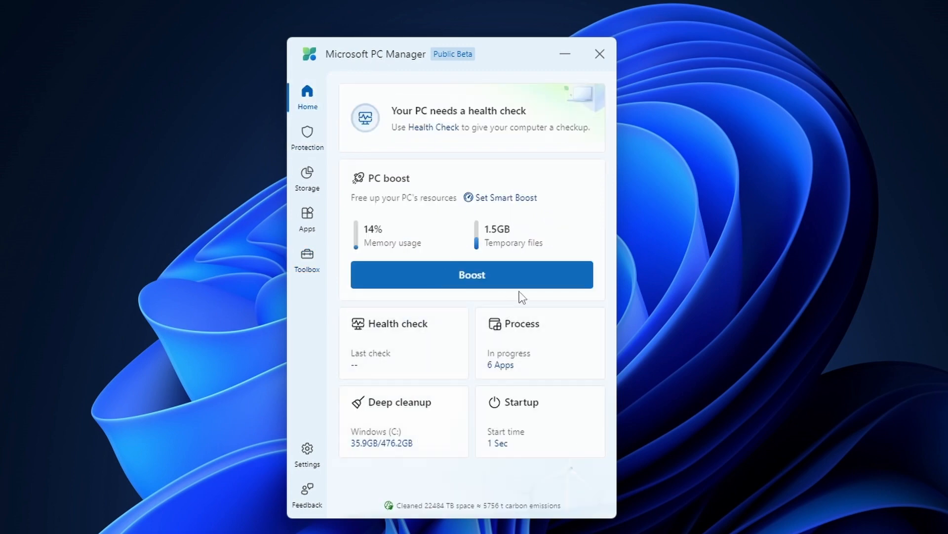
pyautogui.moveTo(432, 269)
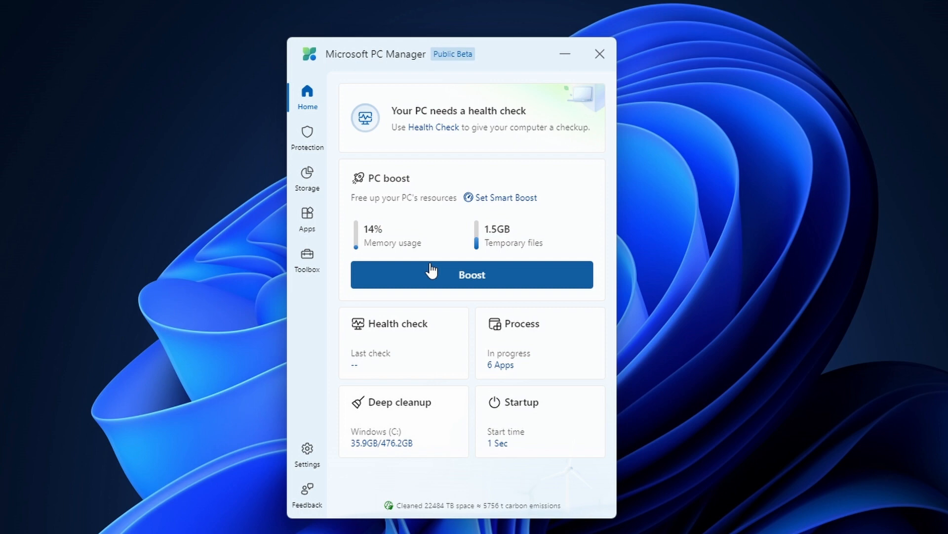
pyautogui.moveTo(461, 273)
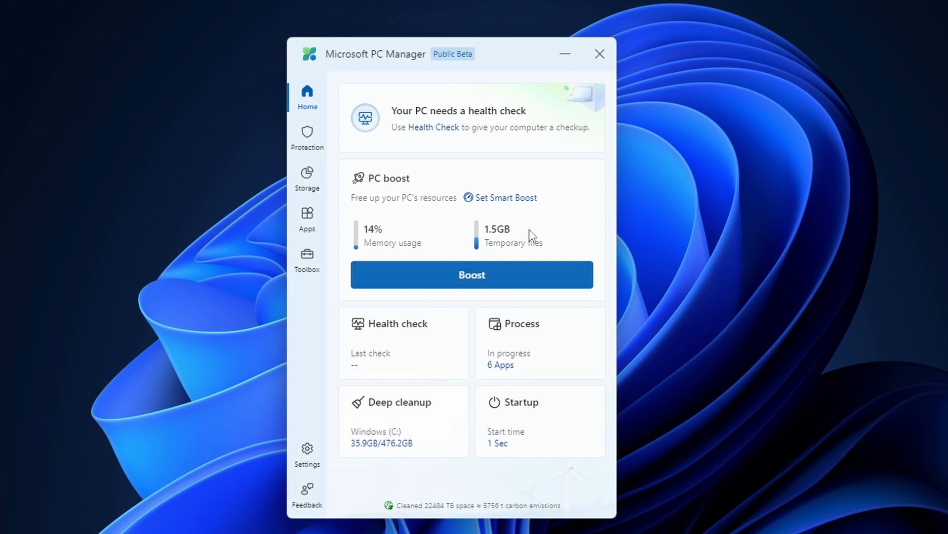
pyautogui.moveTo(371, 245)
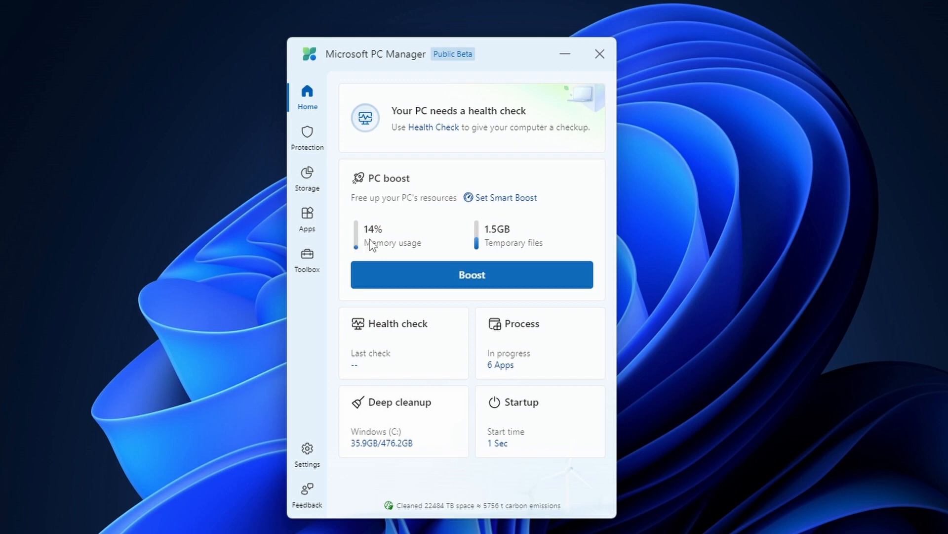
pyautogui.moveTo(404, 361)
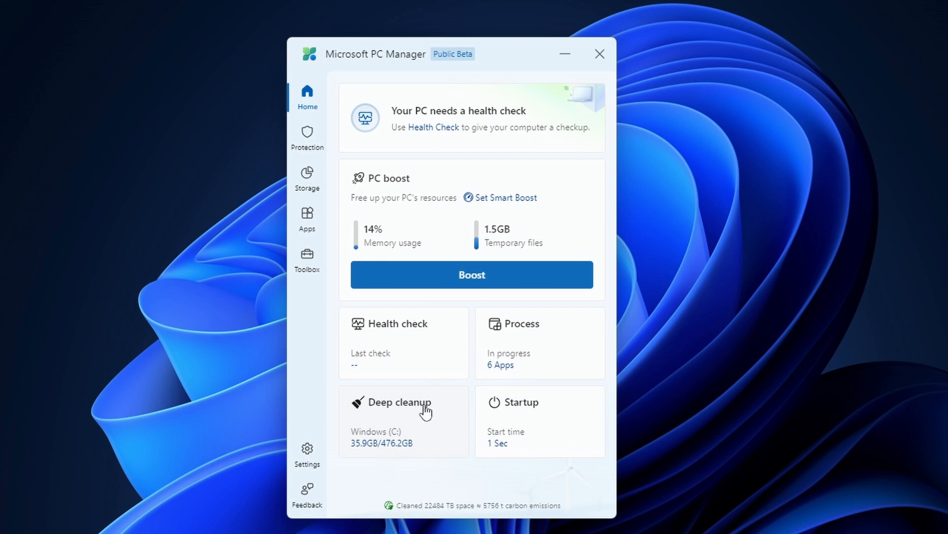
pyautogui.click(399, 402)
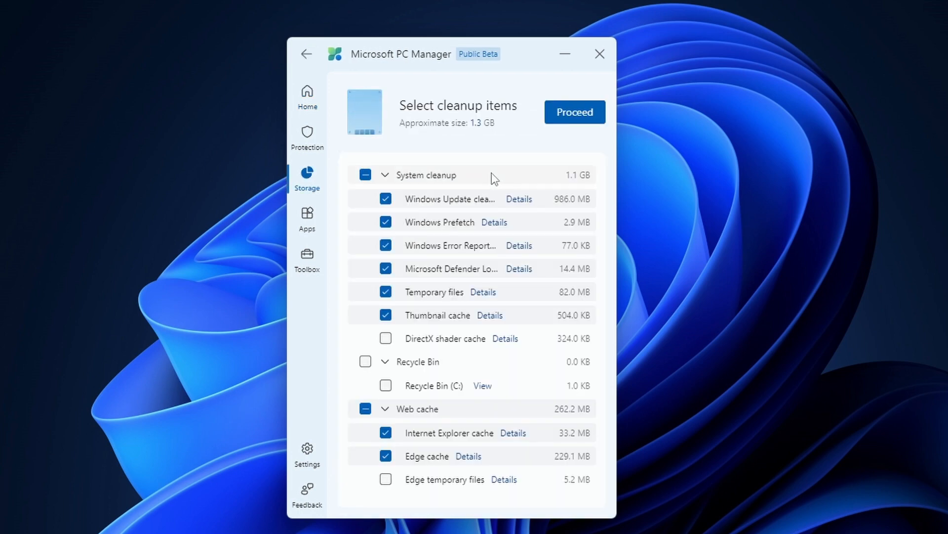
pyautogui.moveTo(496, 179)
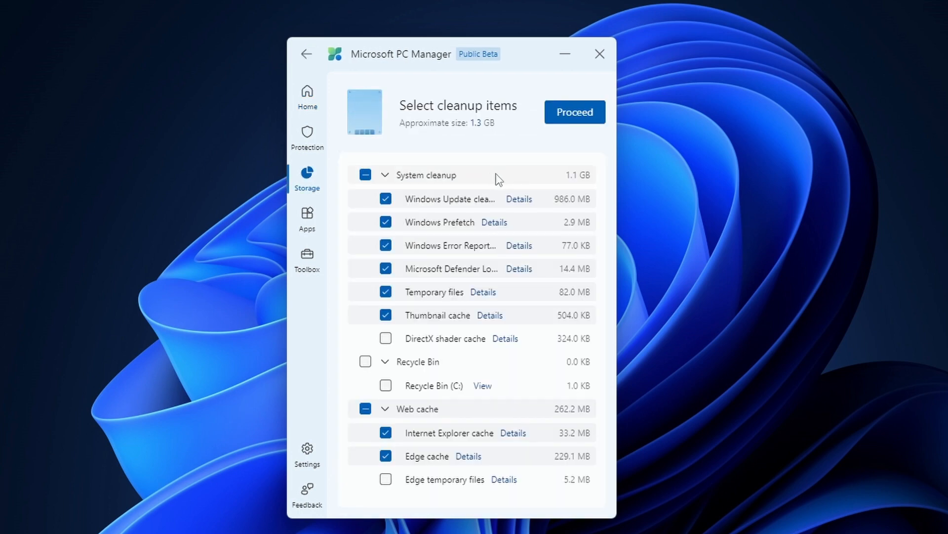
pyautogui.click(307, 138)
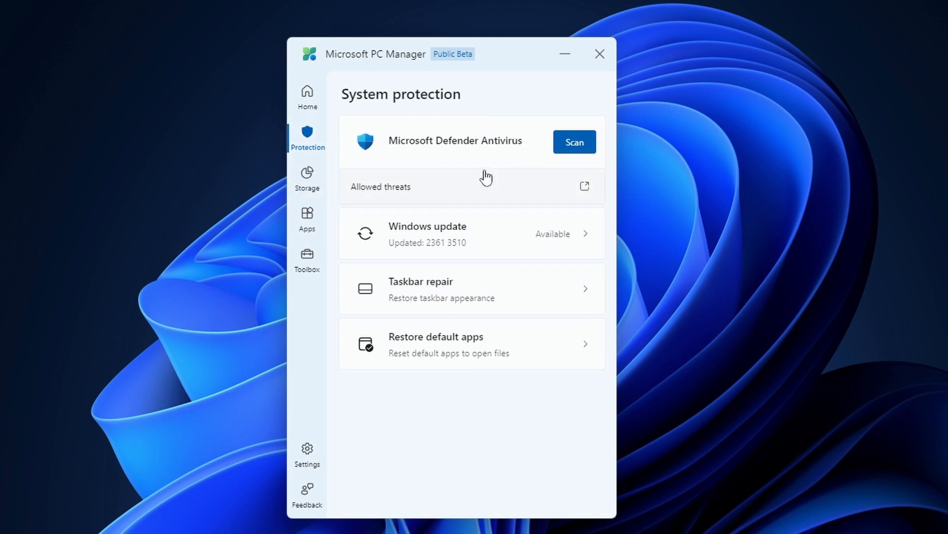
pyautogui.moveTo(522, 168)
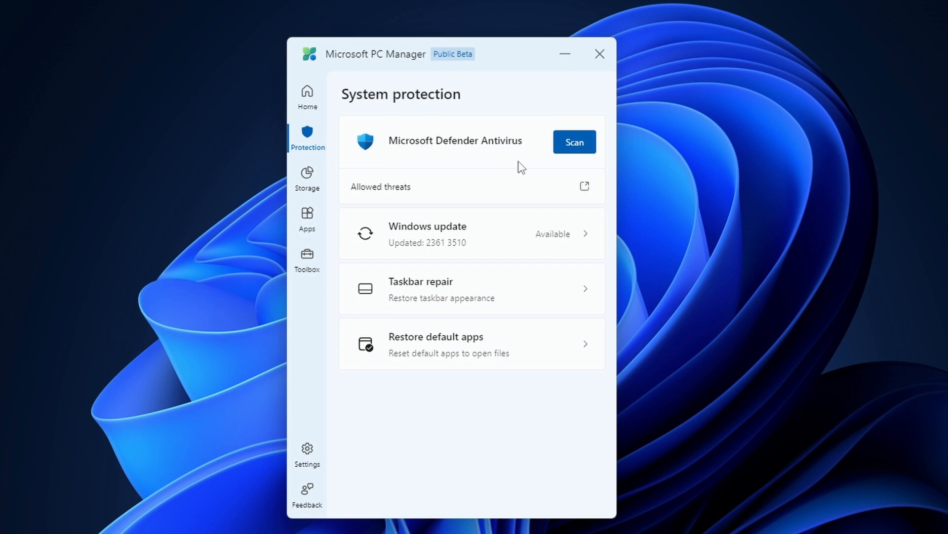
pyautogui.moveTo(504, 248)
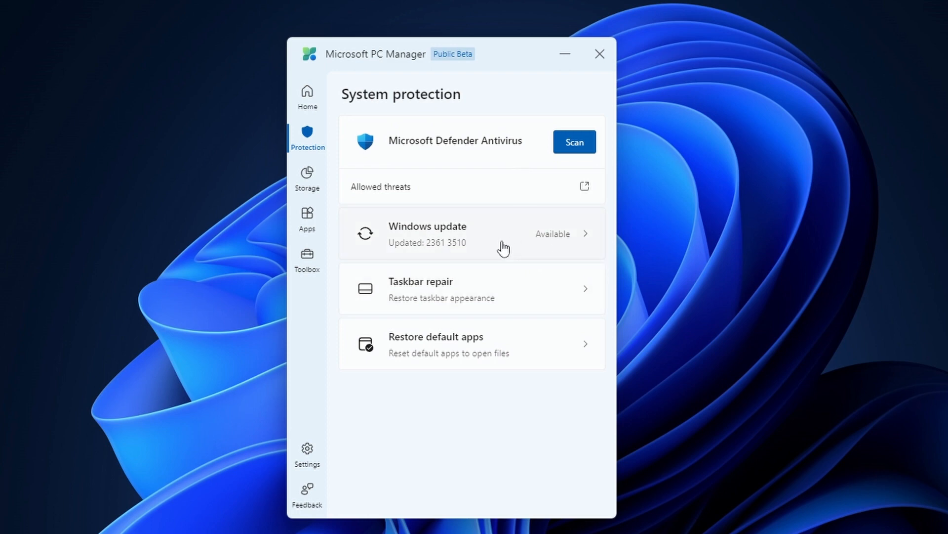
pyautogui.moveTo(449, 166)
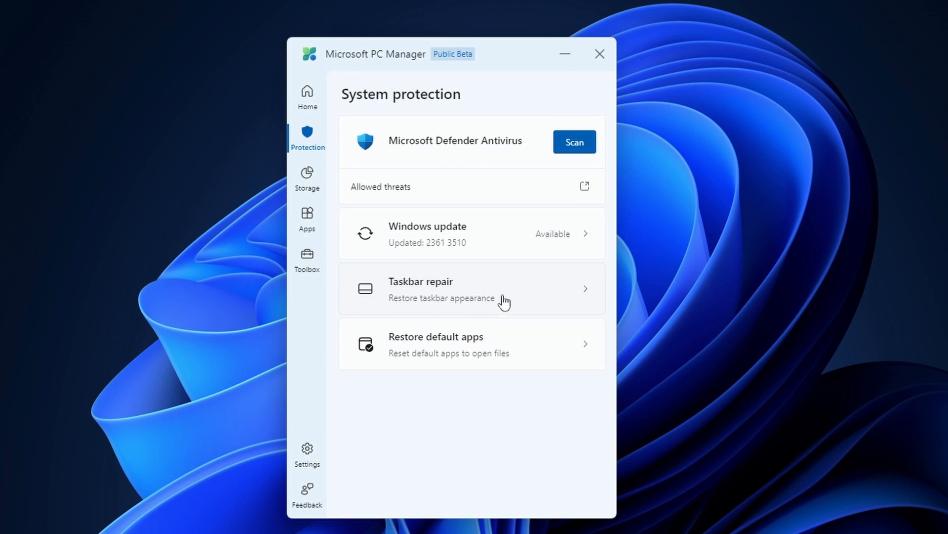
# Go to Manage large files for the C: drive under Storage
pyautogui.click(306, 178)
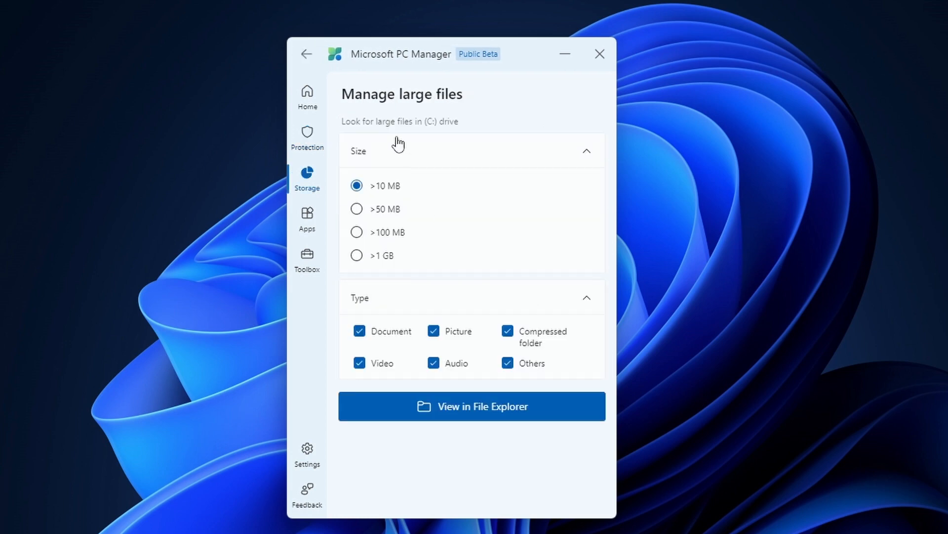
pyautogui.moveTo(362, 86)
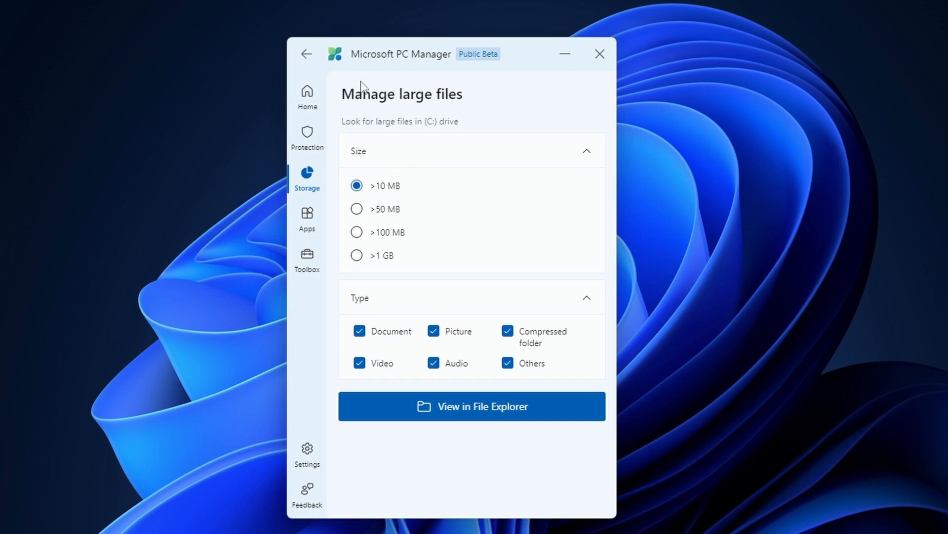
pyautogui.moveTo(360, 267)
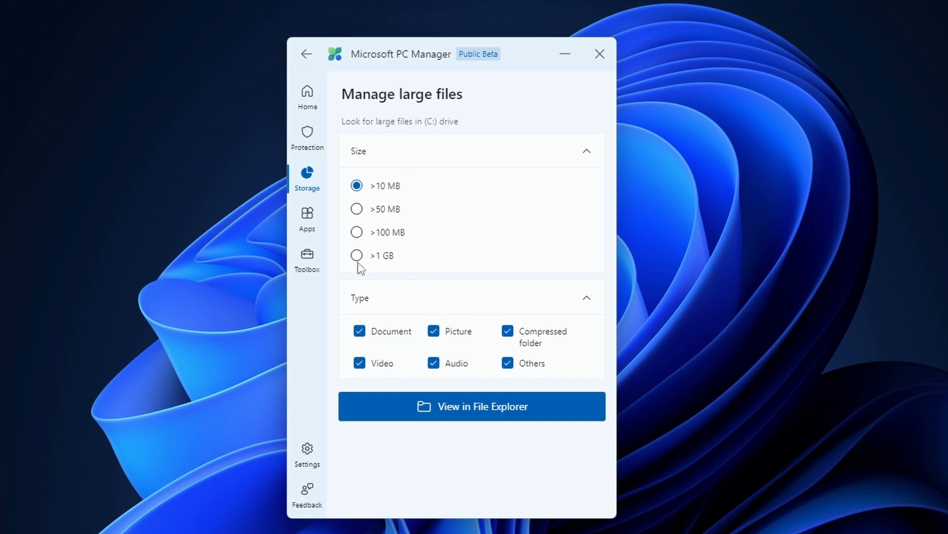
pyautogui.moveTo(441, 241)
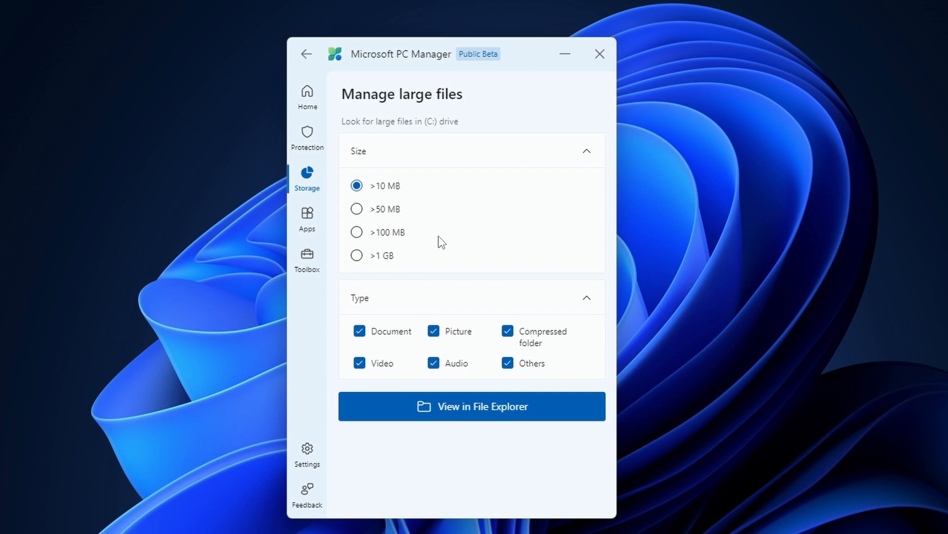
# Filter large files to those over 100 MB, then return to the Home overview
pyautogui.click(357, 231)
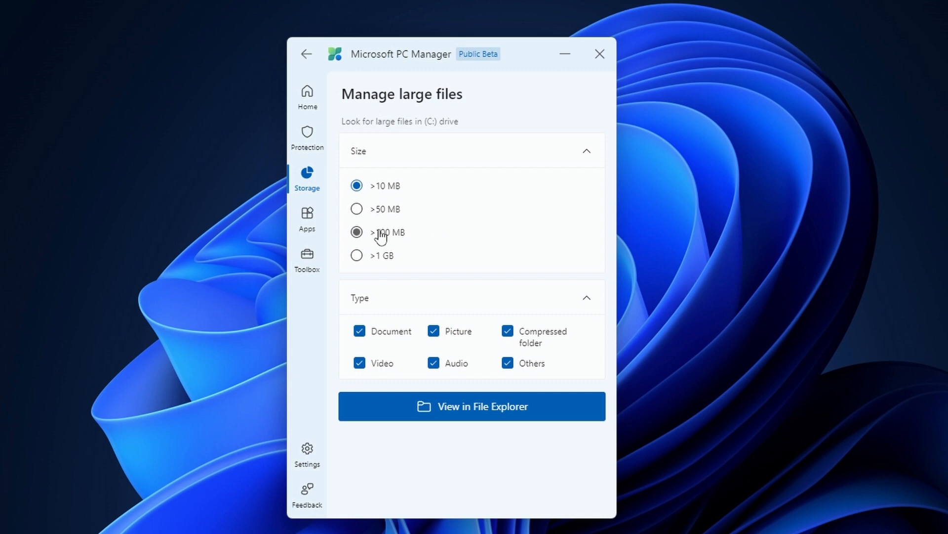
pyautogui.click(306, 220)
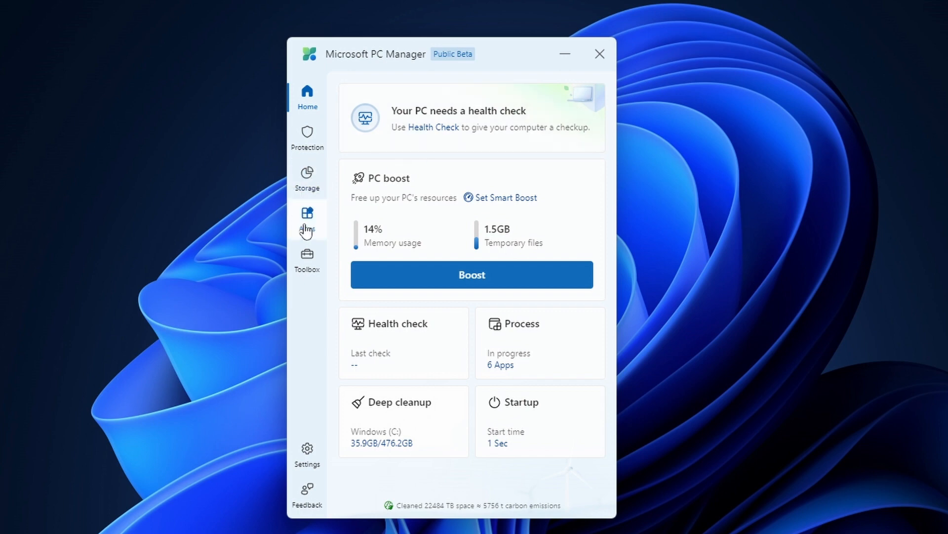
# Visit the App management page, then move on to Toolbox
pyautogui.click(307, 219)
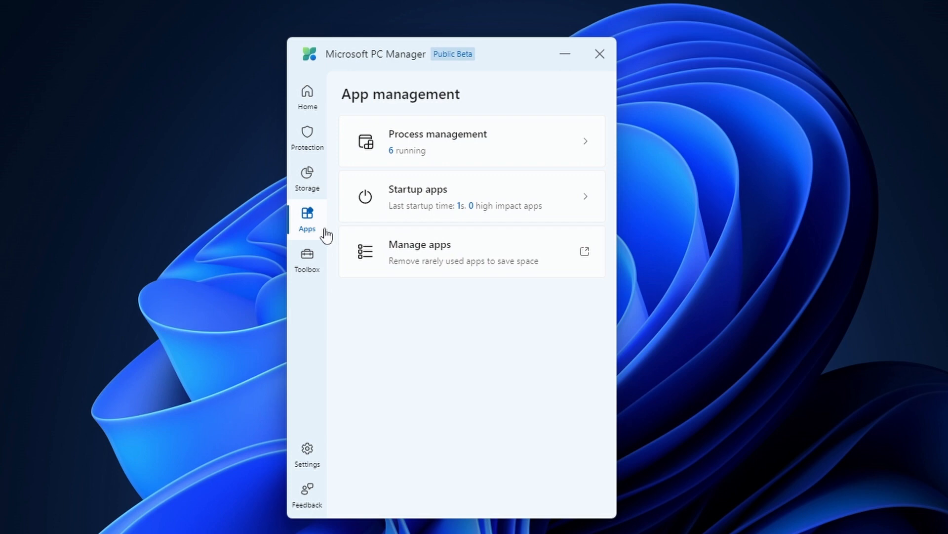
pyautogui.moveTo(306, 260)
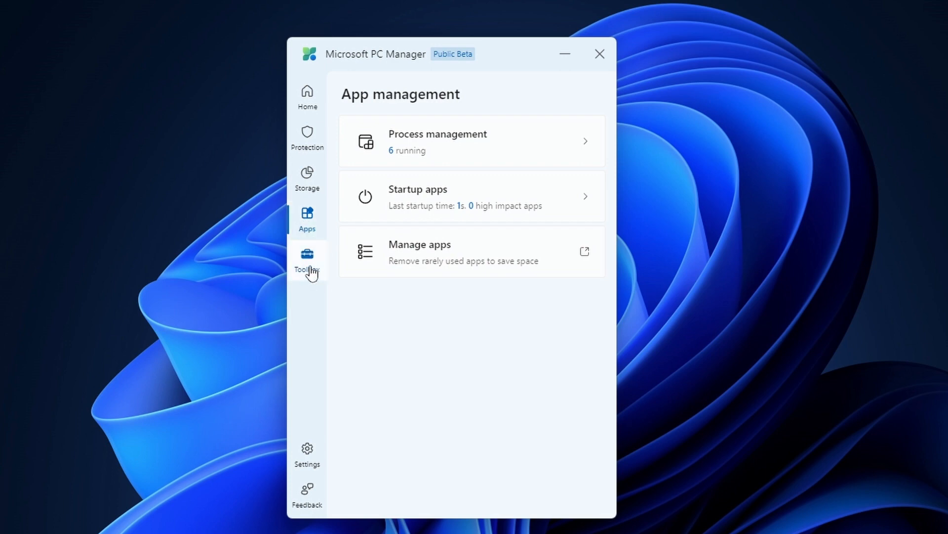
pyautogui.click(308, 256)
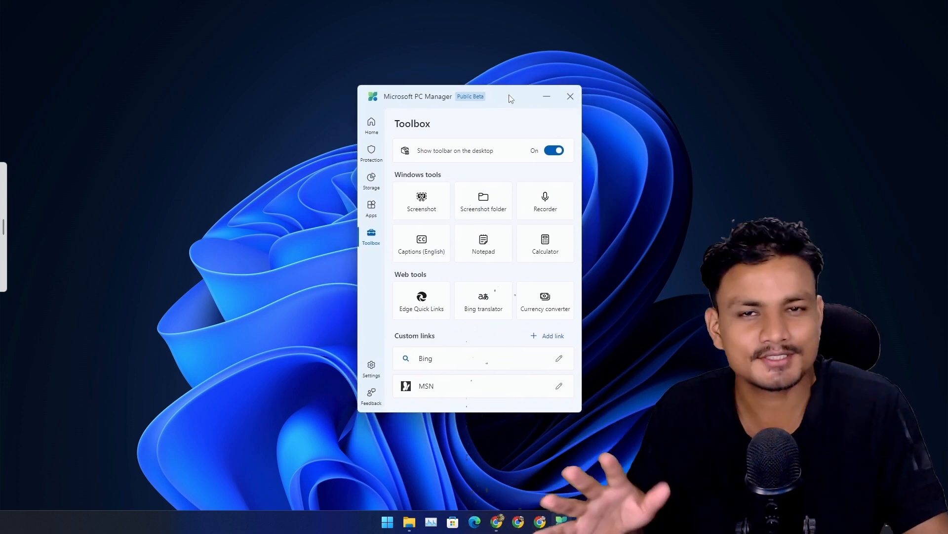
# Visit System protection and Toolbox, then launch a blank Notepad from the desktop toolbar
pyautogui.click(371, 153)
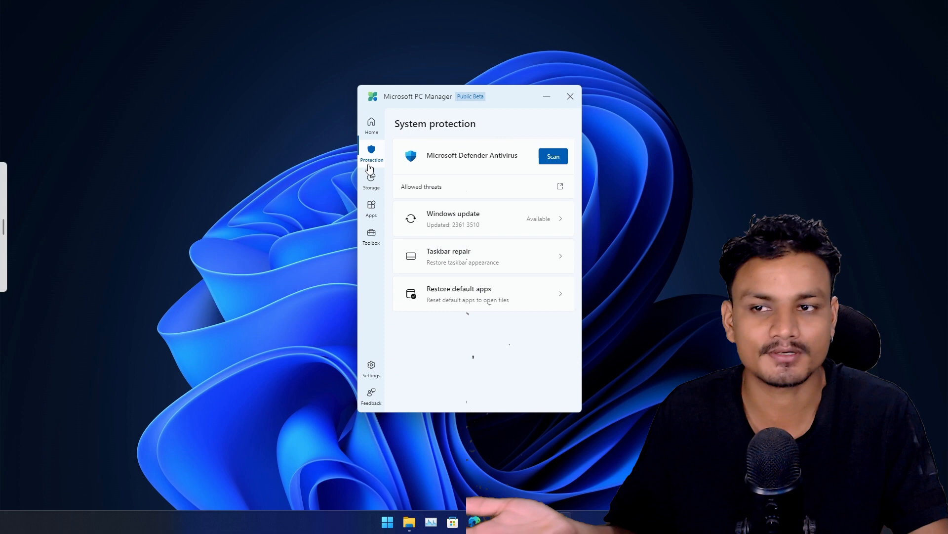
pyautogui.click(370, 236)
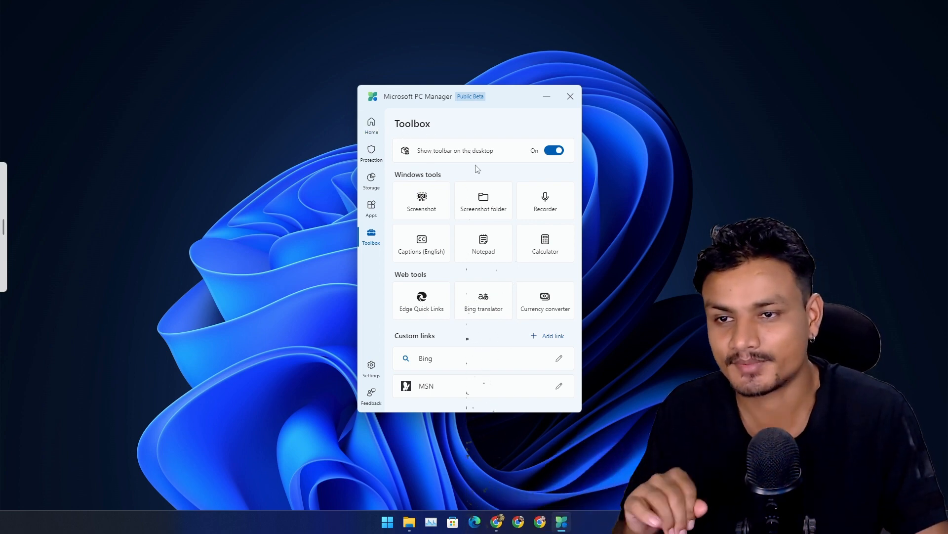
pyautogui.moveTo(50, 215)
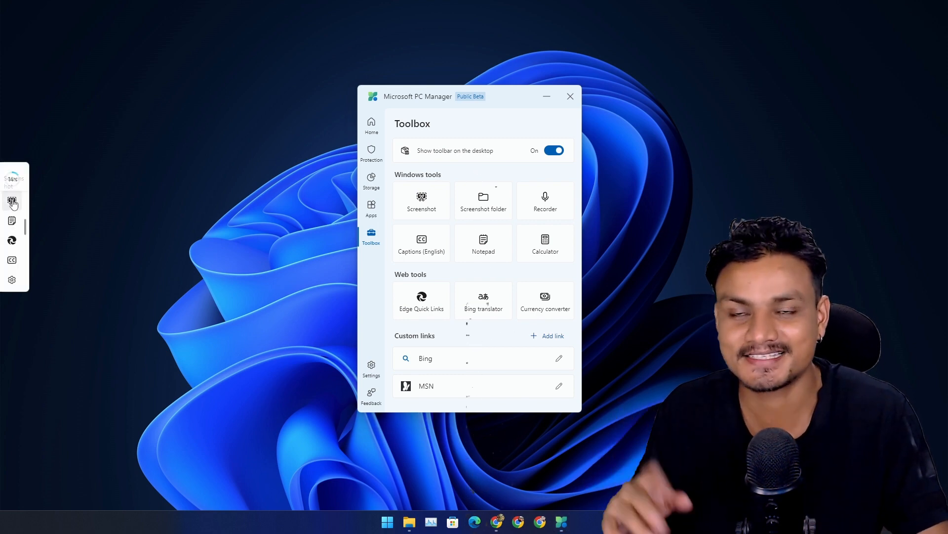
pyautogui.click(422, 200)
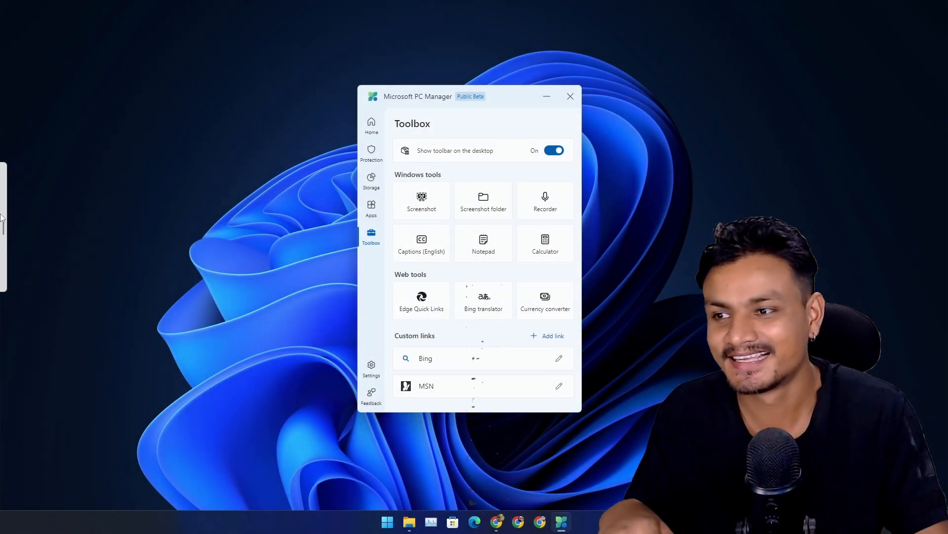
pyautogui.click(483, 243)
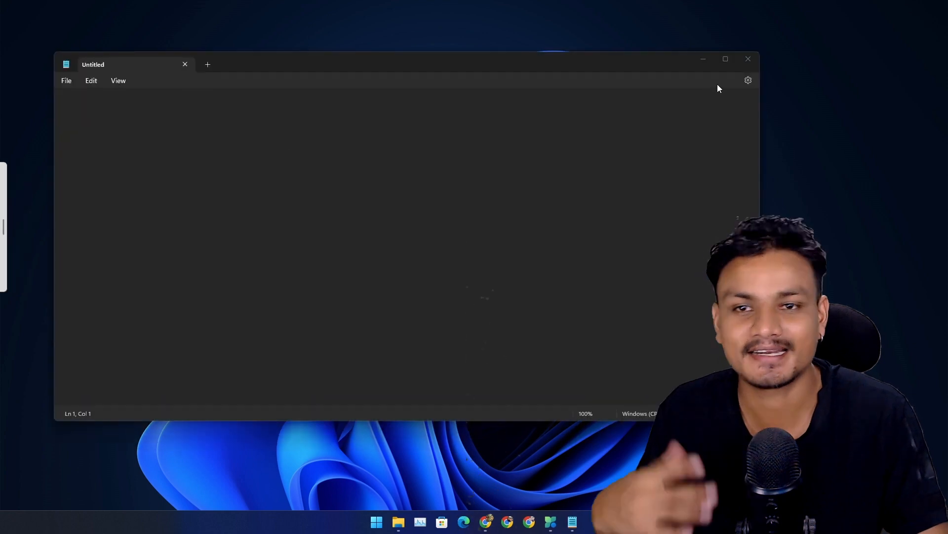
pyautogui.moveTo(748, 58)
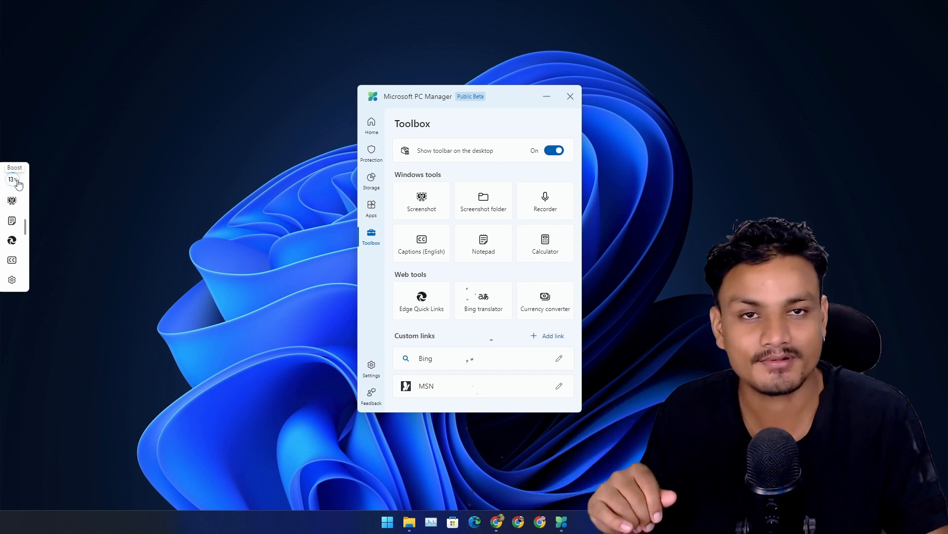
# Run a quick memory boost from the desktop toolbar and return to Chrome on the PC Manager site
pyautogui.click(569, 96)
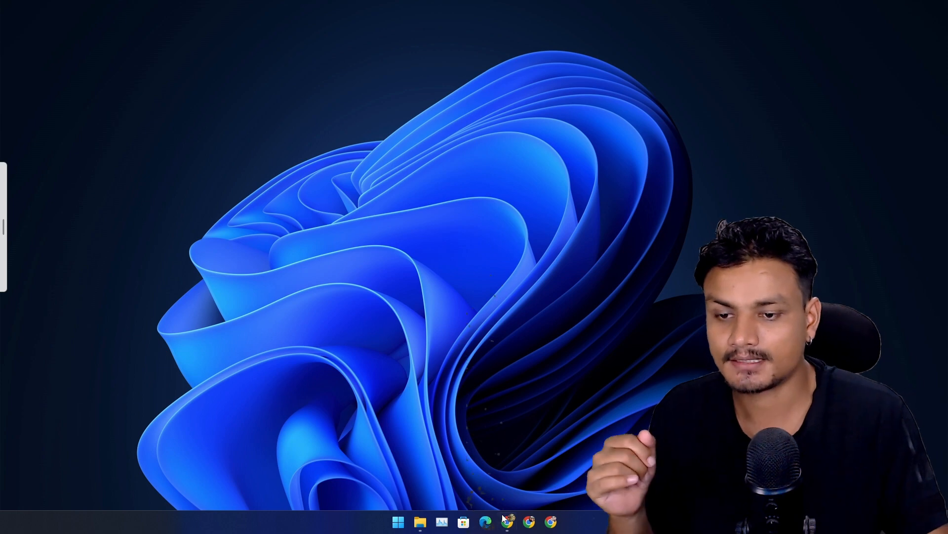
pyautogui.click(485, 521)
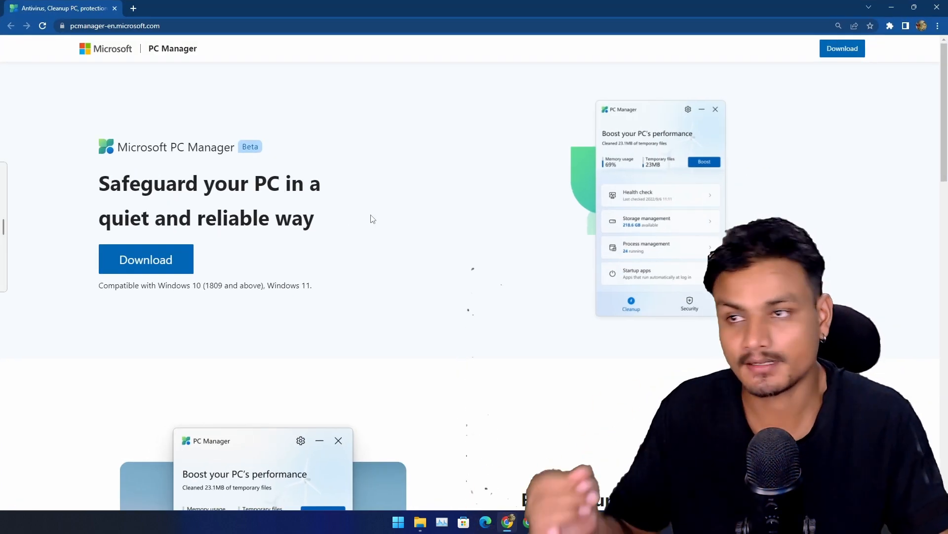
pyautogui.moveTo(495, 235)
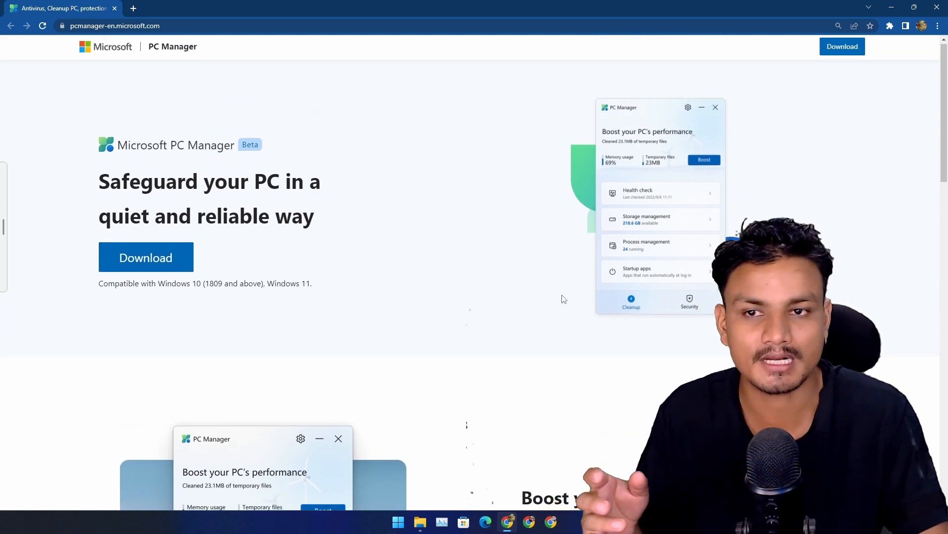
# Scroll through the Boost and storage feature sections of pcmanager-en.microsoft.com
pyautogui.scroll(-3)
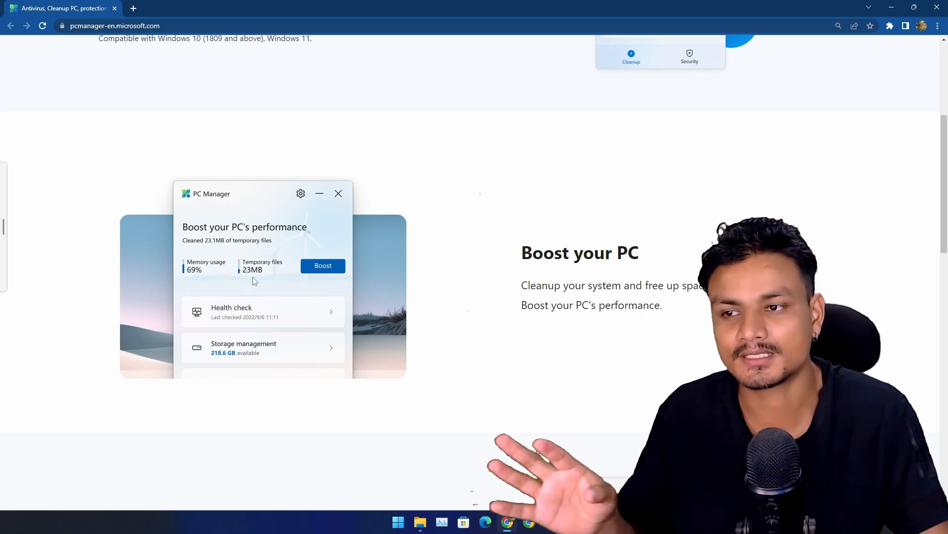
pyautogui.scroll(3)
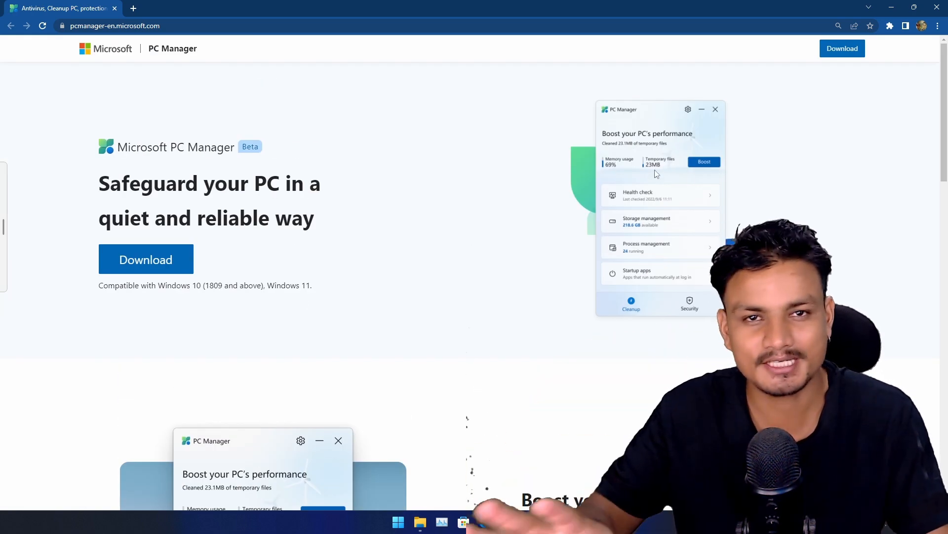
pyautogui.scroll(-3)
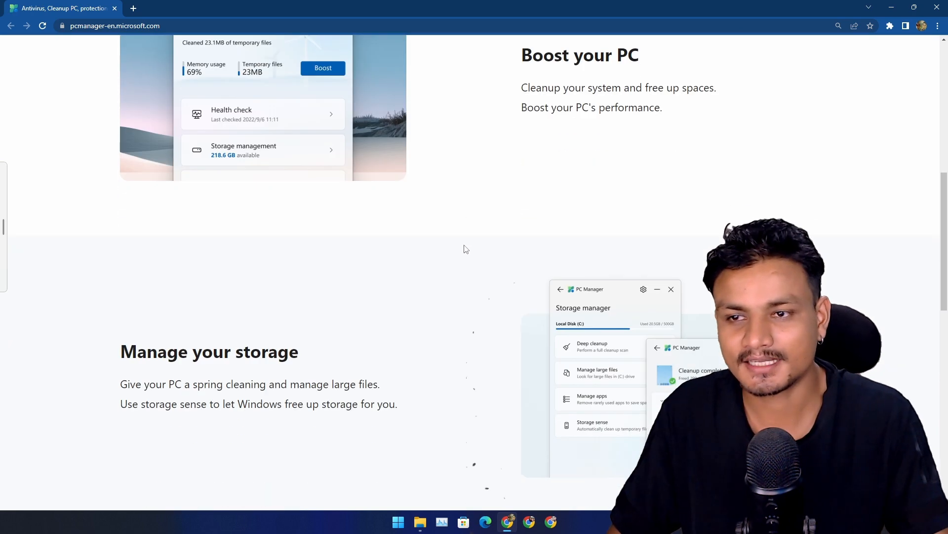
pyautogui.scroll(3)
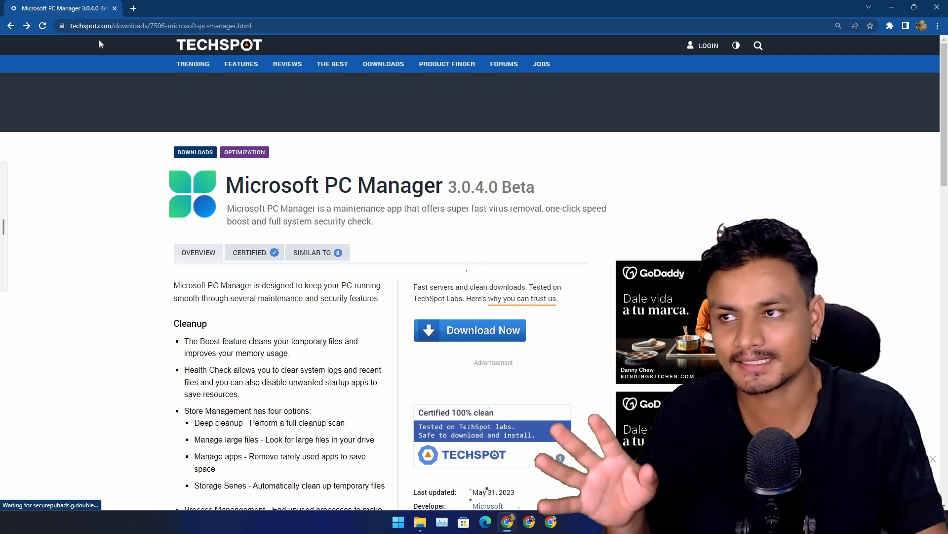
# Highlight the 3.0.4.0 Beta version label on TechSpot and go back to the official site
pyautogui.doubleClick(490, 186)
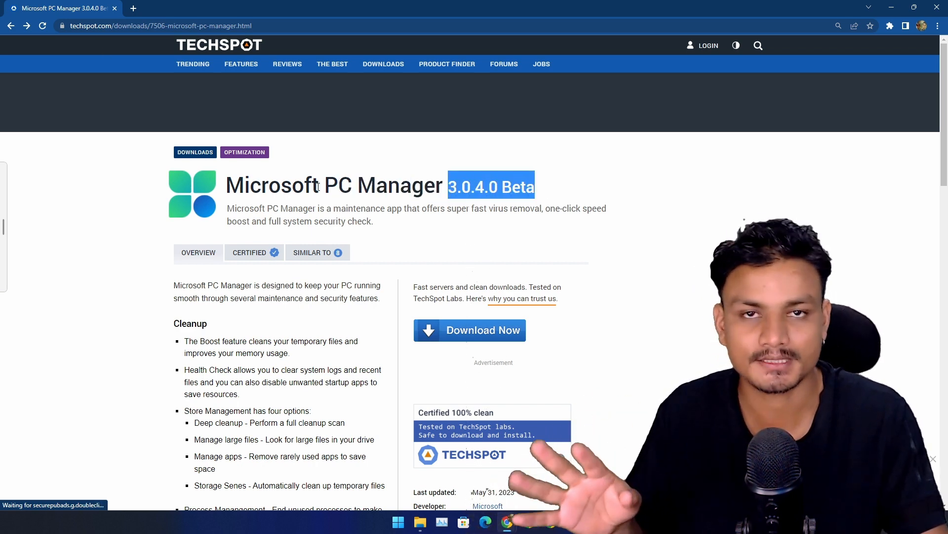
pyautogui.click(469, 330)
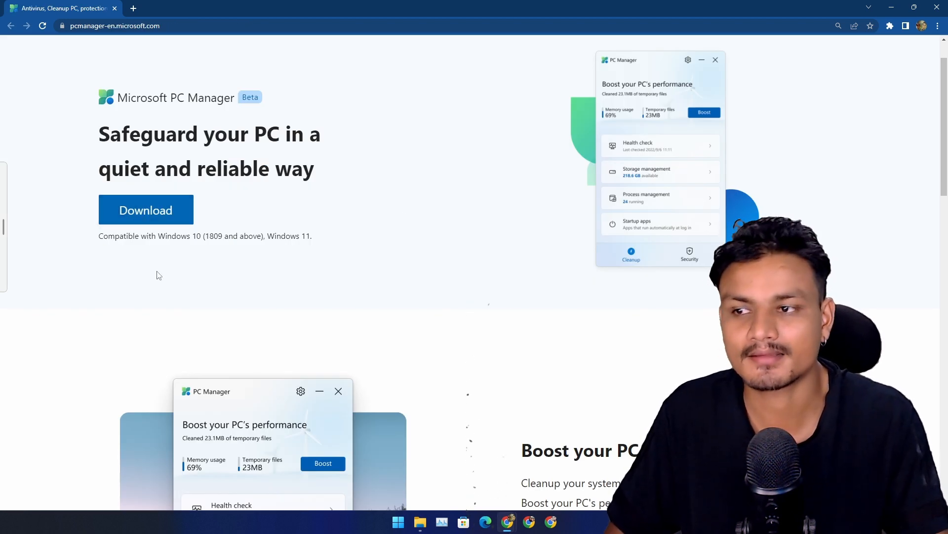
# Scroll to the Download section and run the PC Manager beta installer
pyautogui.scroll(-3)
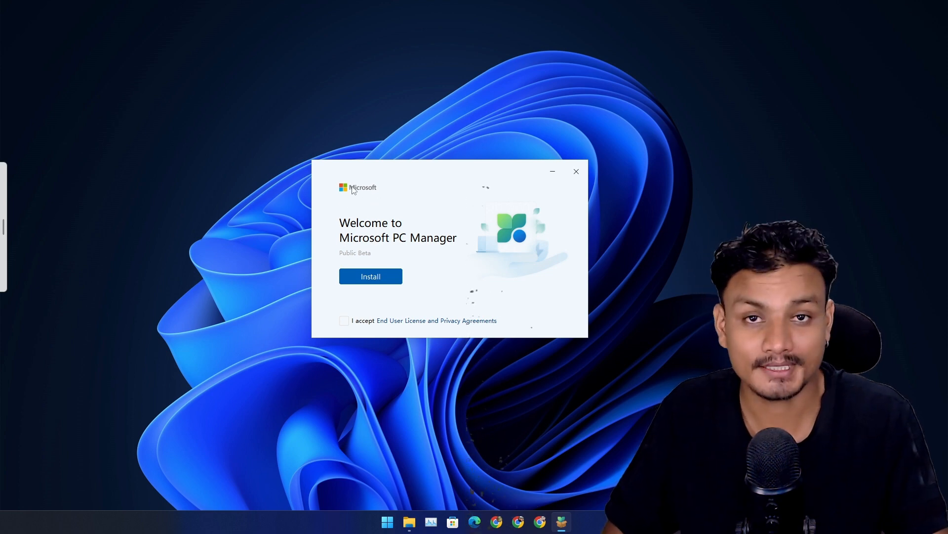
pyautogui.moveTo(380, 200)
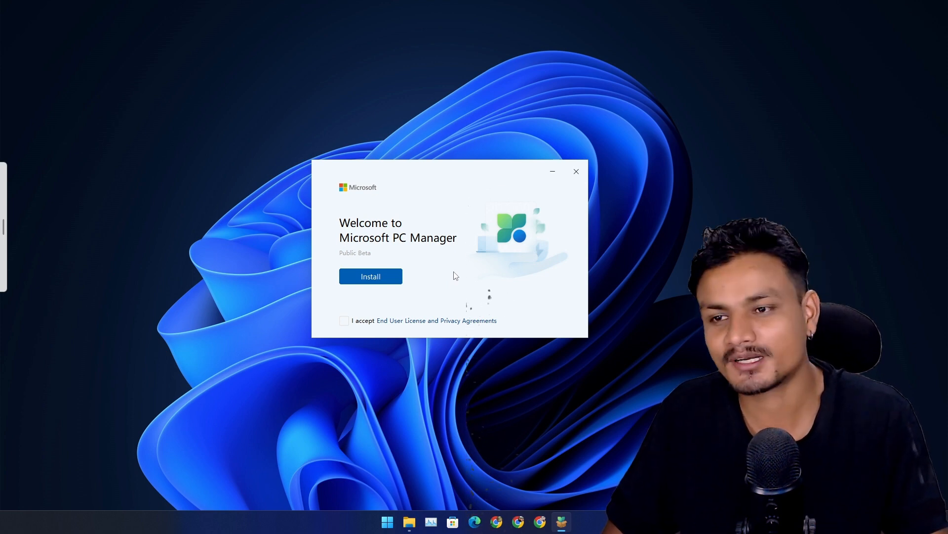
pyautogui.moveTo(476, 285)
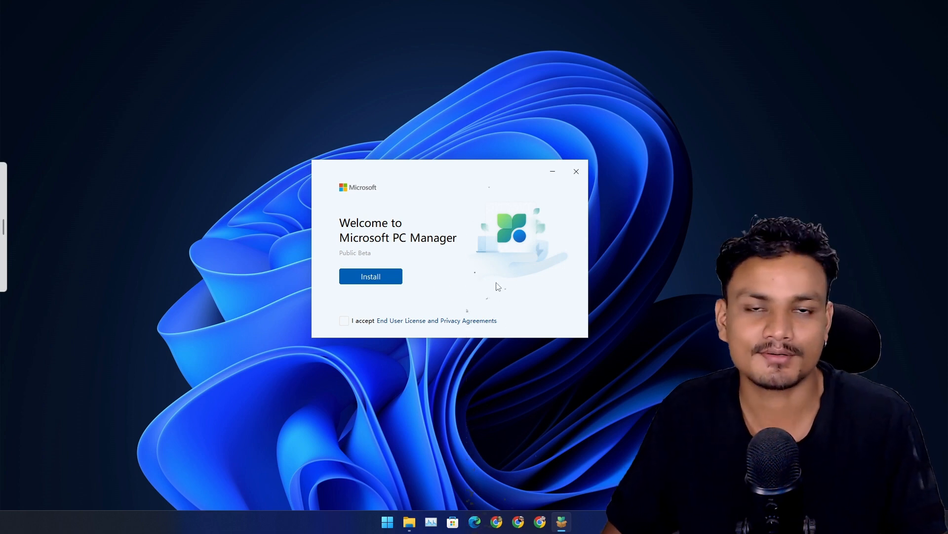
pyautogui.moveTo(451, 274)
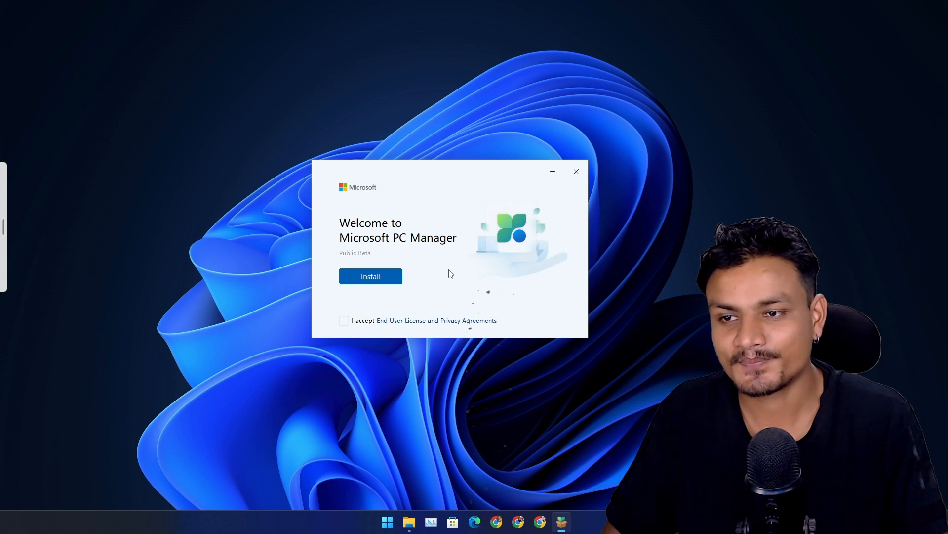